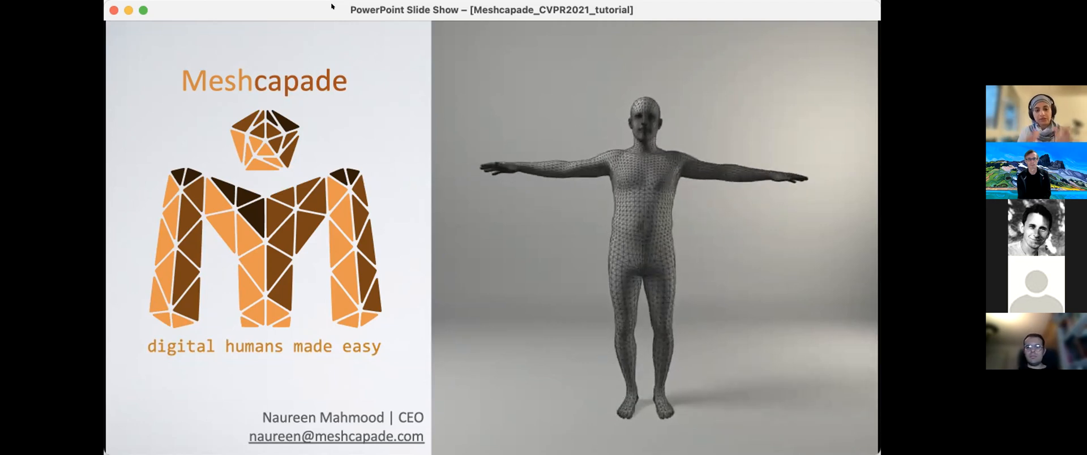
# Advance the slide show from the Meshcapade title slide to the digidoppel introduction.
pyautogui.press('right')
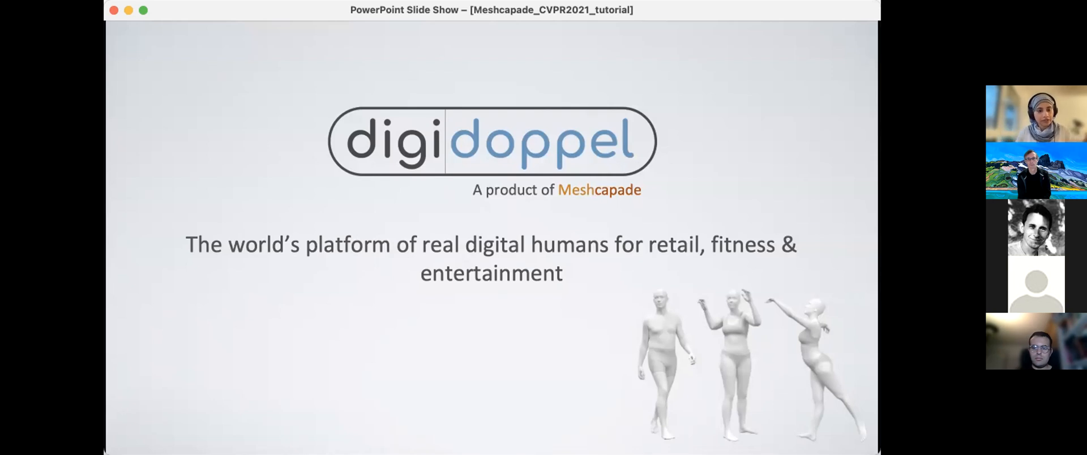
# Show the avatar overview slide listing digidoppel's input sources and applications.
pyautogui.press('right')
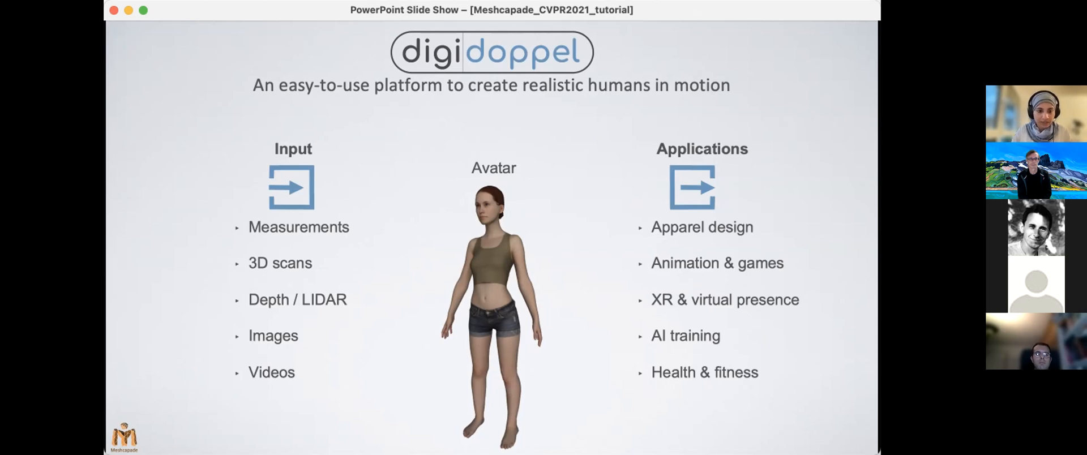
# Play the measurements demo and reveal measurements, 3D scan, video and motion capture panels.
pyautogui.press('right')
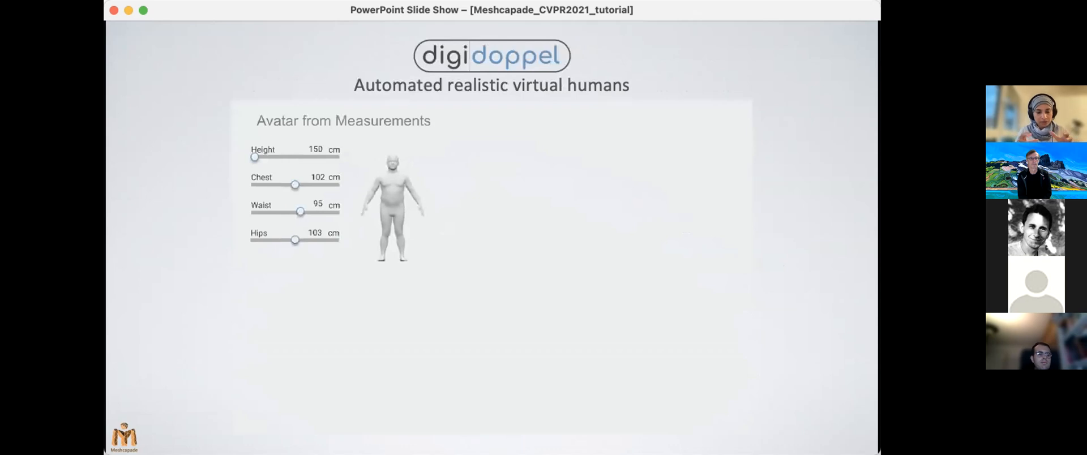
pyautogui.moveTo(254, 157); pyautogui.dragTo(317, 157)
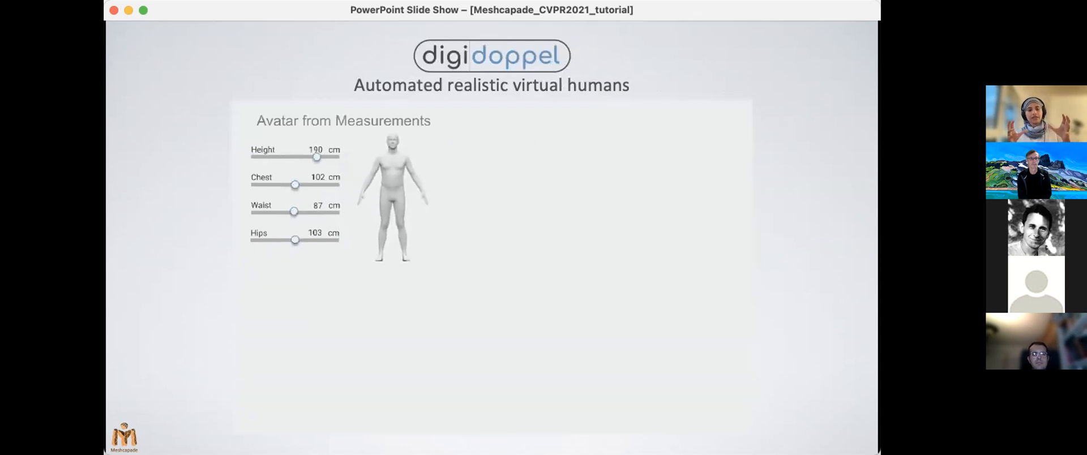
pyautogui.moveTo(317, 157); pyautogui.dragTo(294, 157)
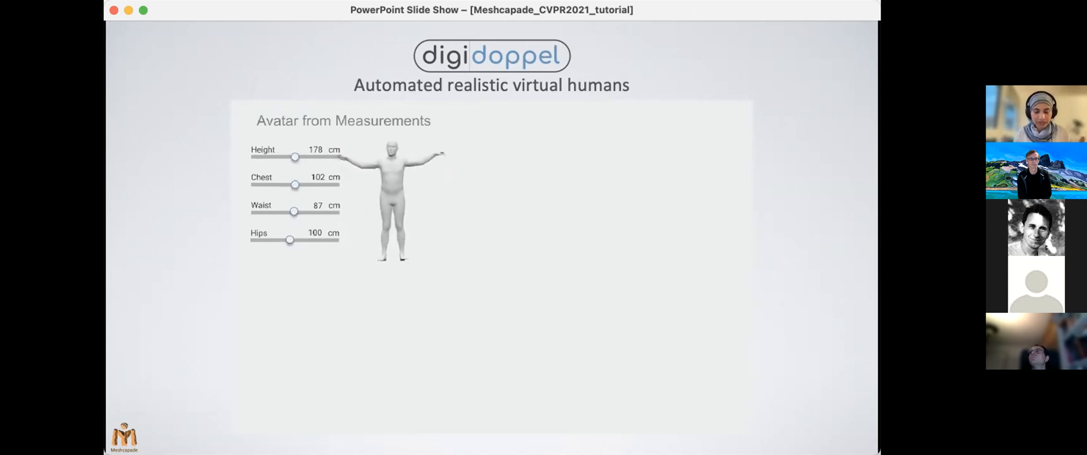
pyautogui.moveTo(294, 157); pyautogui.dragTo(255, 157)
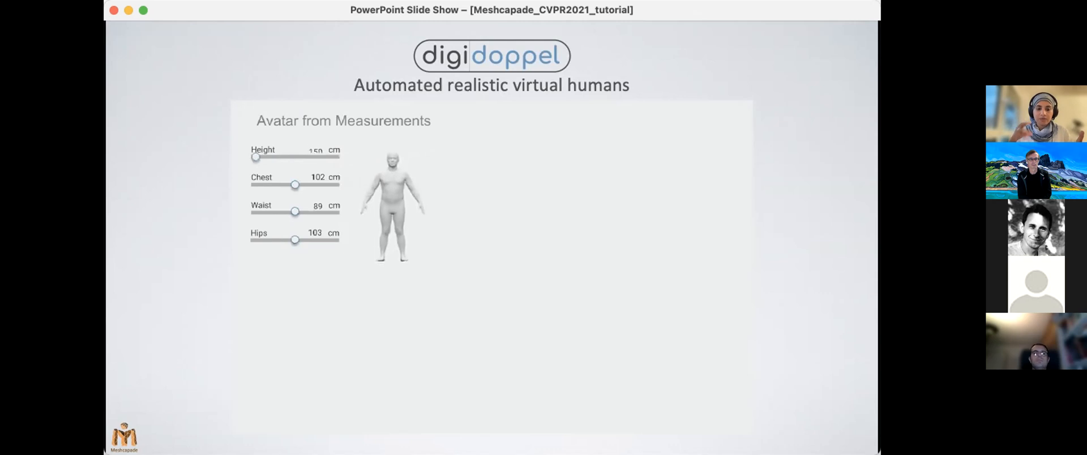
pyautogui.moveTo(295, 211); pyautogui.dragTo(305, 211)
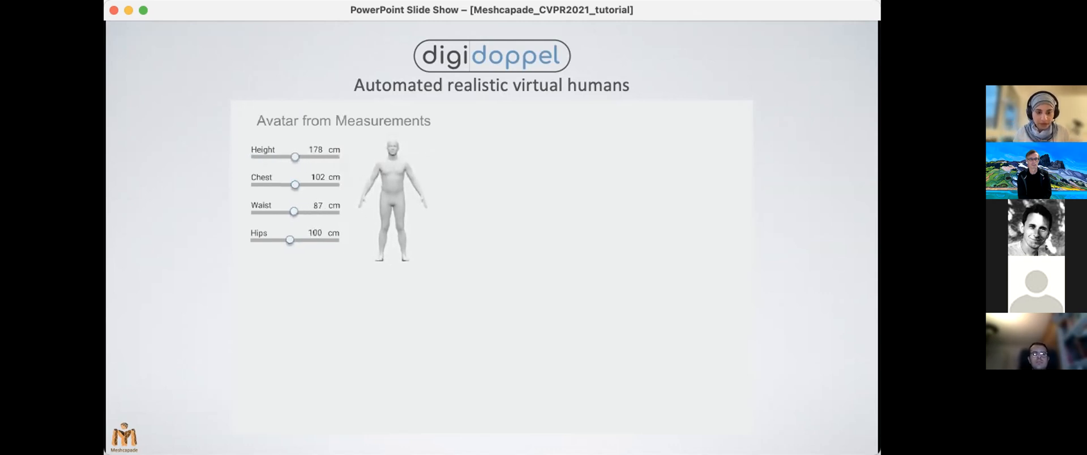
pyautogui.press('right')
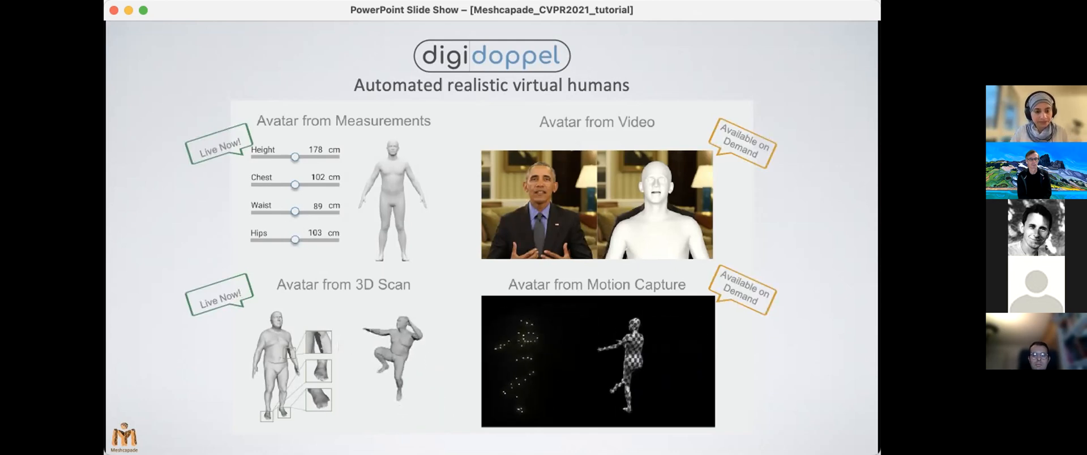
# Show the digidoppel features slide with Output formats as the first feature.
pyautogui.press('right')
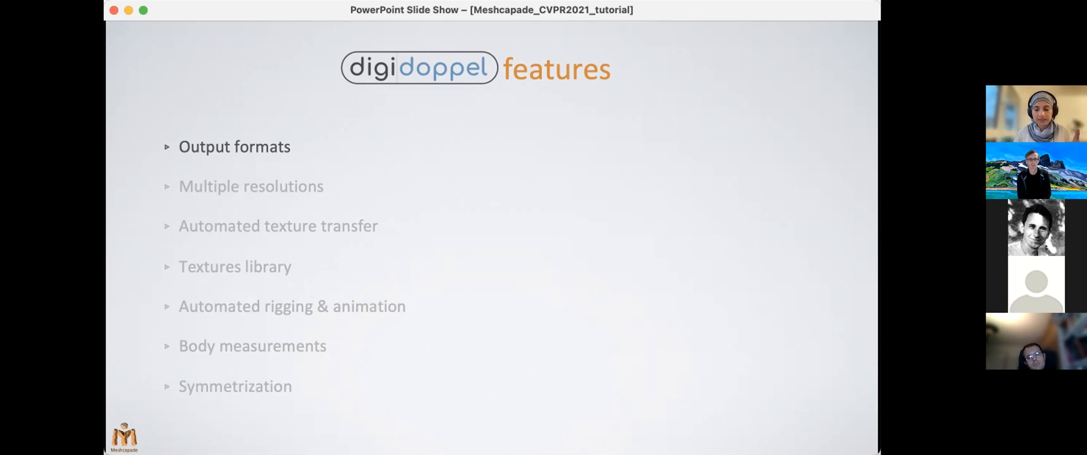
# Reveal the Multiple resolutions bullet with SMPL meshes at 7K, 27K and 110K vertices.
pyautogui.press('right')
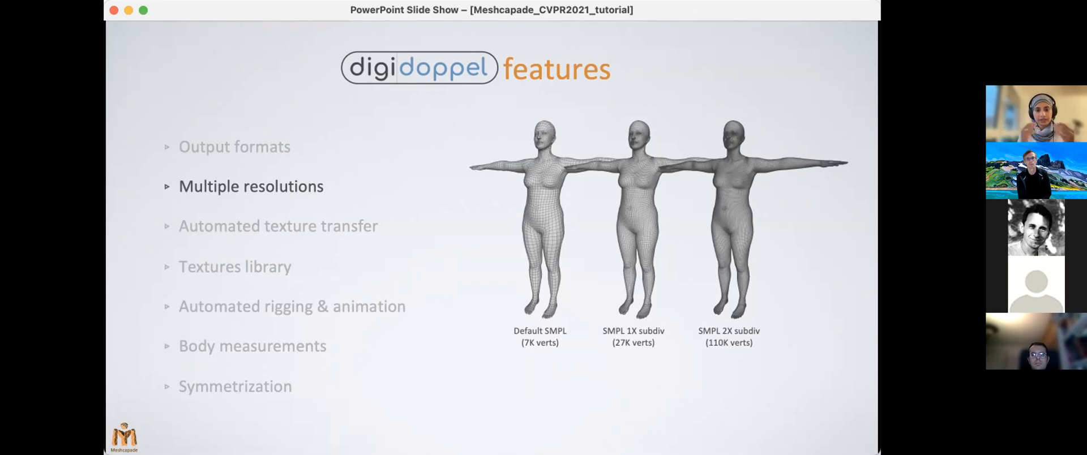
# Show the front and back views of avatars in grey long-sleeved tops and jeans.
pyautogui.press('right')
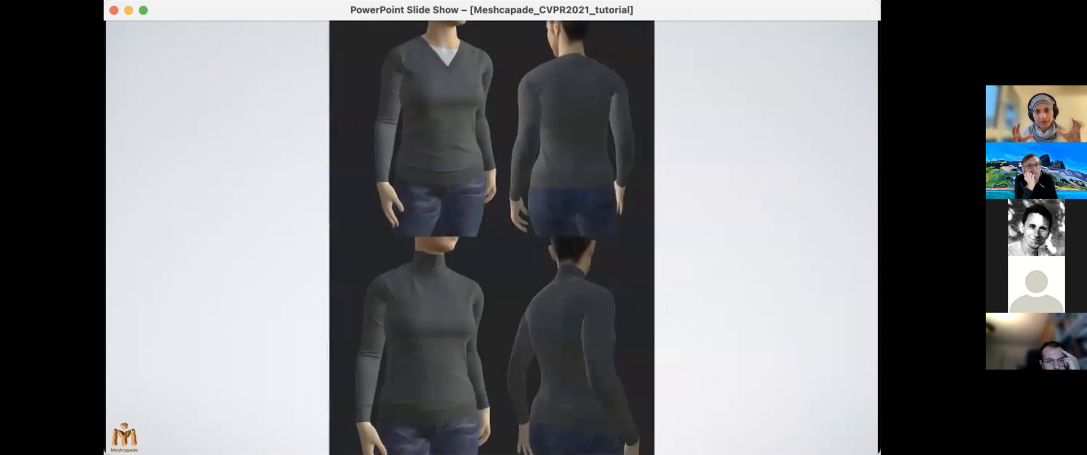
# Pass the grey sweatpants image to the Automated rigging & animation bullet.
pyautogui.press('right')
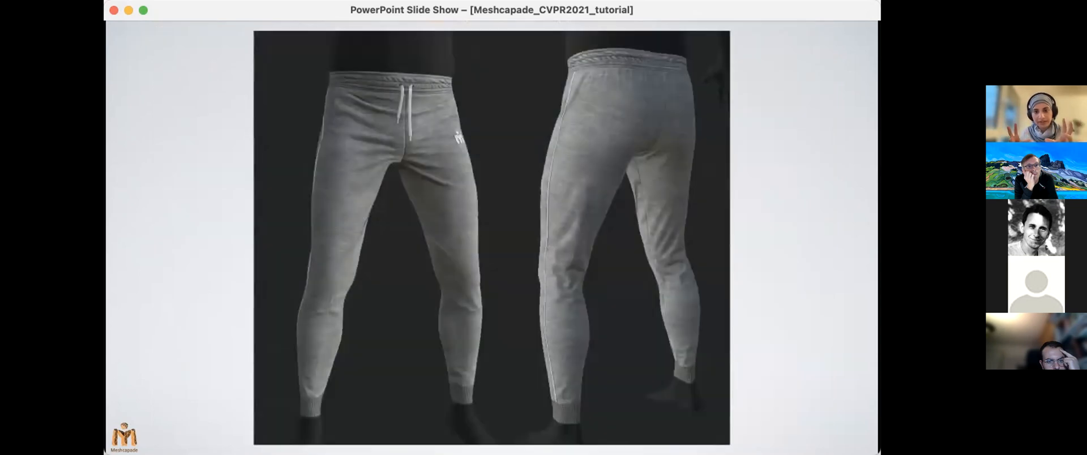
pyautogui.press('right')
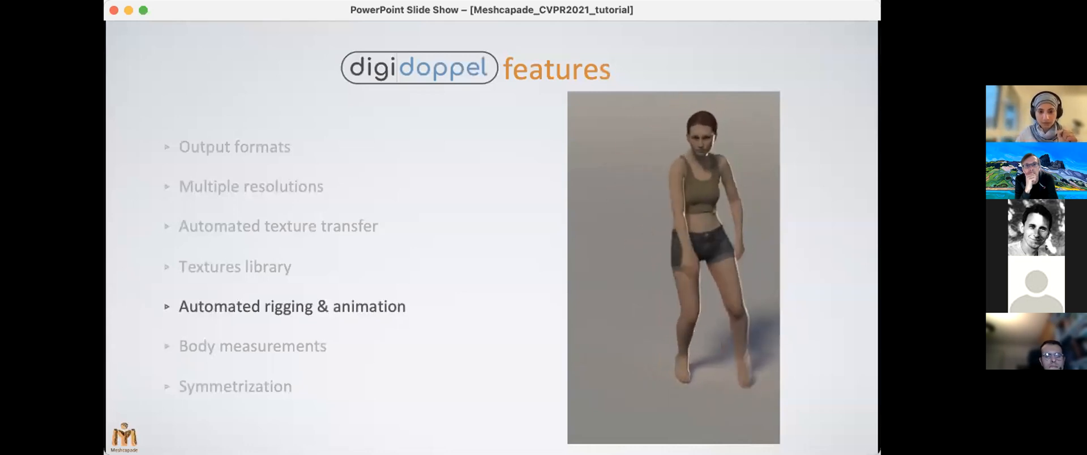
# Reveal the final Symmetrization bullet with its automated symmetrization avatar demo.
pyautogui.press('right')
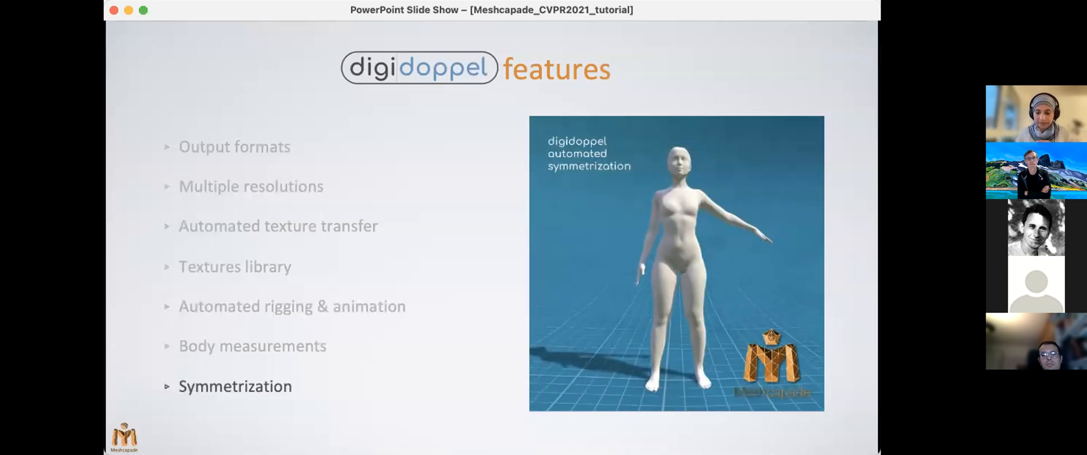
# Show the upcoming features slide on Self-intersection detection with the leggings heatmap images.
pyautogui.press('right')
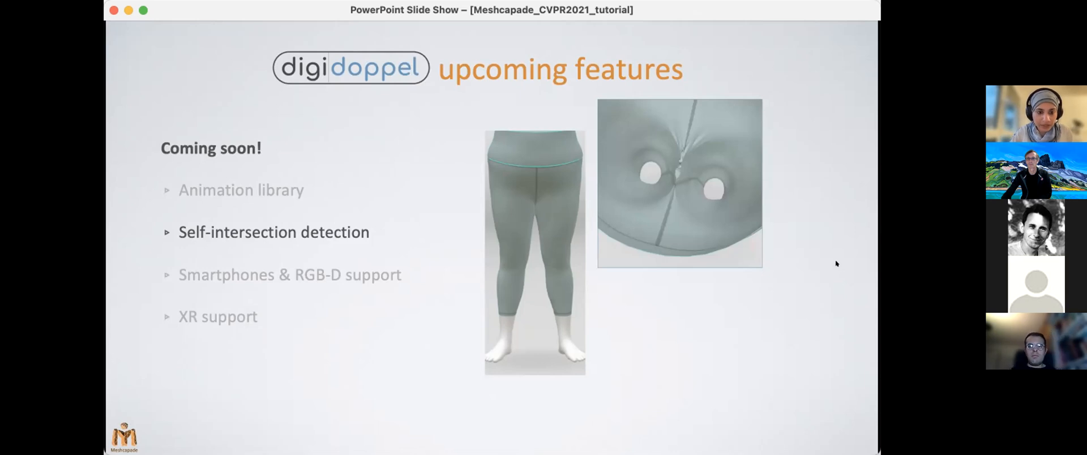
pyautogui.moveTo(695, 192)
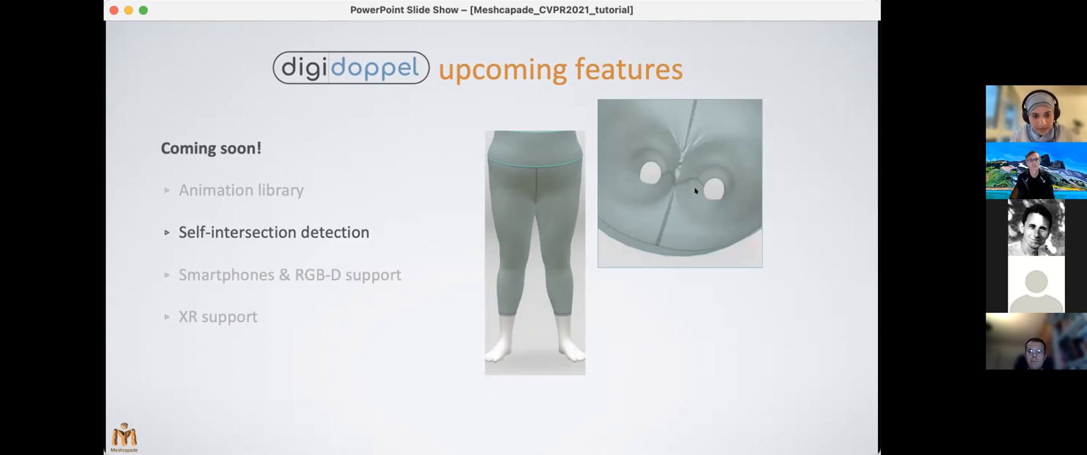
pyautogui.moveTo(681, 183)
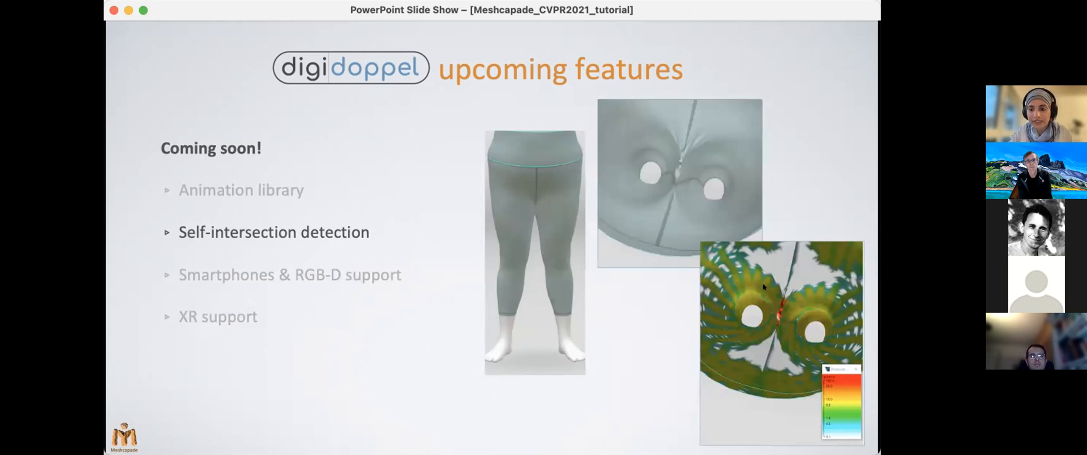
pyautogui.moveTo(773, 336)
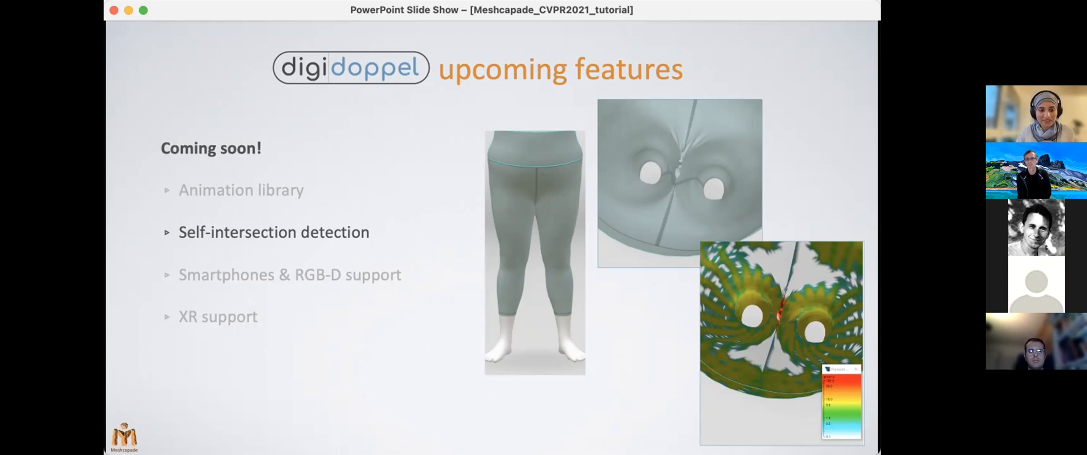
# Reveal the RGB-D support and Smartphones & XR support points.
pyautogui.press('right')
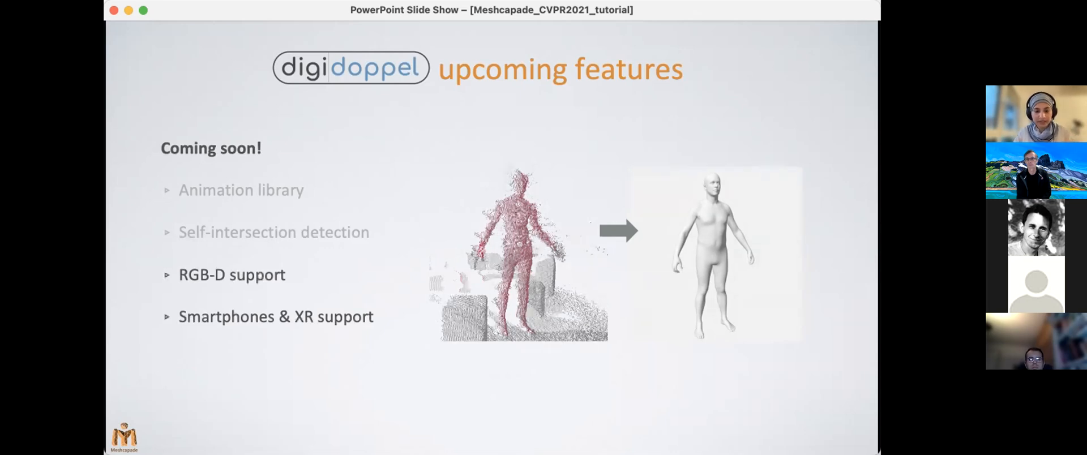
pyautogui.press('right')
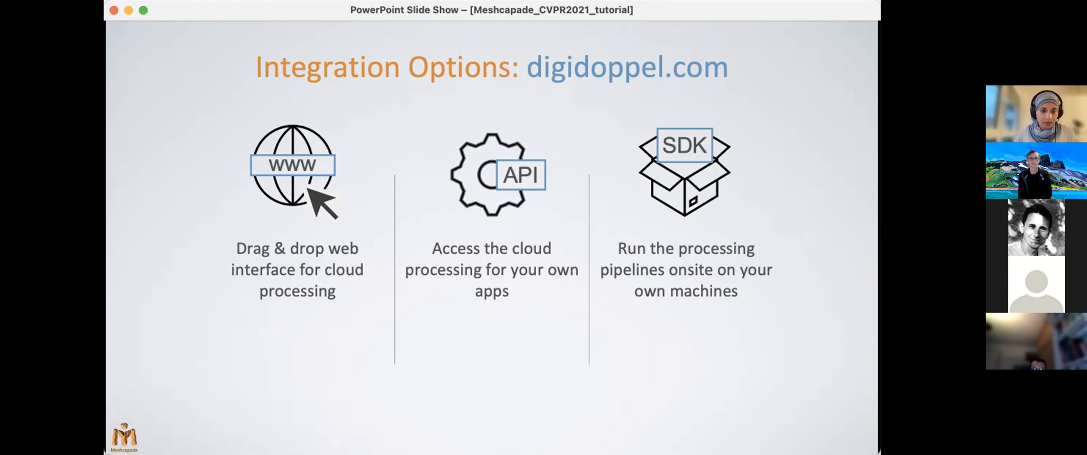
# Advance the slideshow to the Applications slide covering apparel, entertainment, shape capture and motion tracking.
pyautogui.press('right')
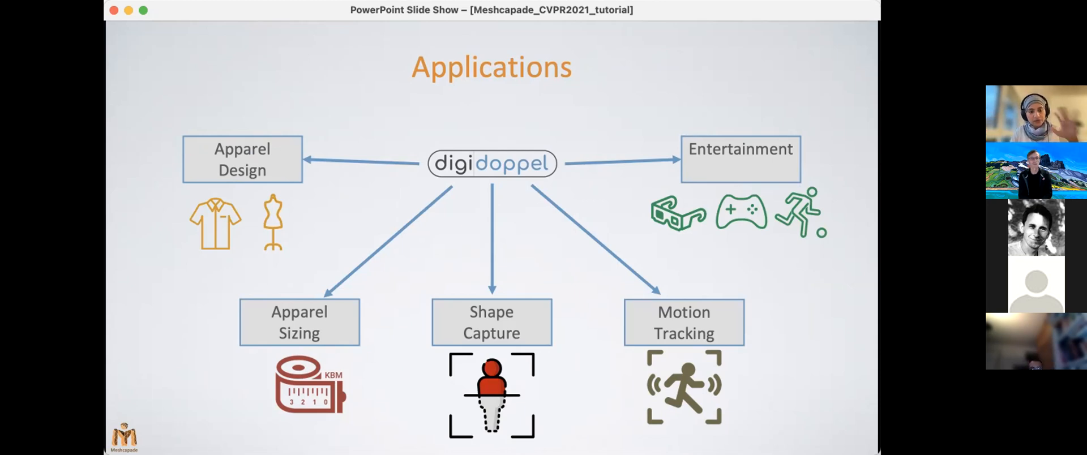
# Advance to the Apparel preview slide showing digidoppel with Browzwear on two avatar renders.
pyautogui.press('right')
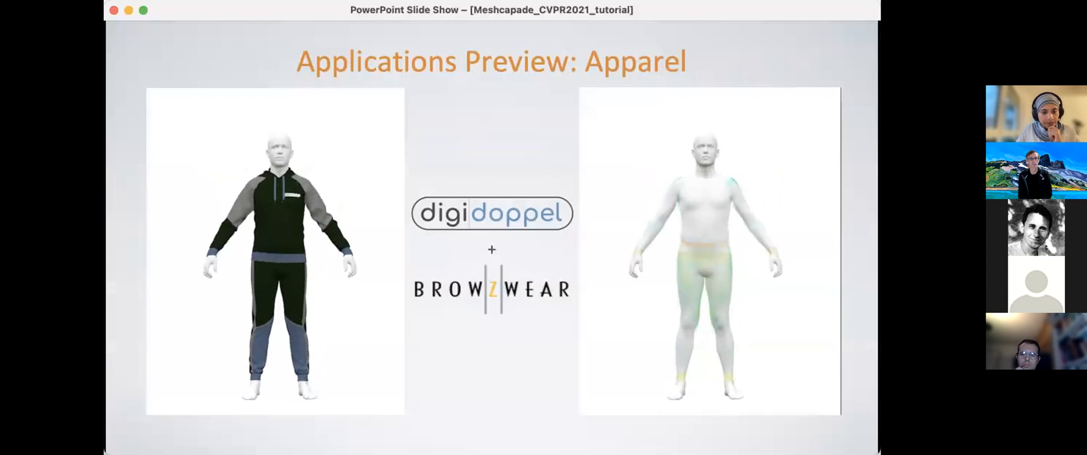
pyautogui.press('right')
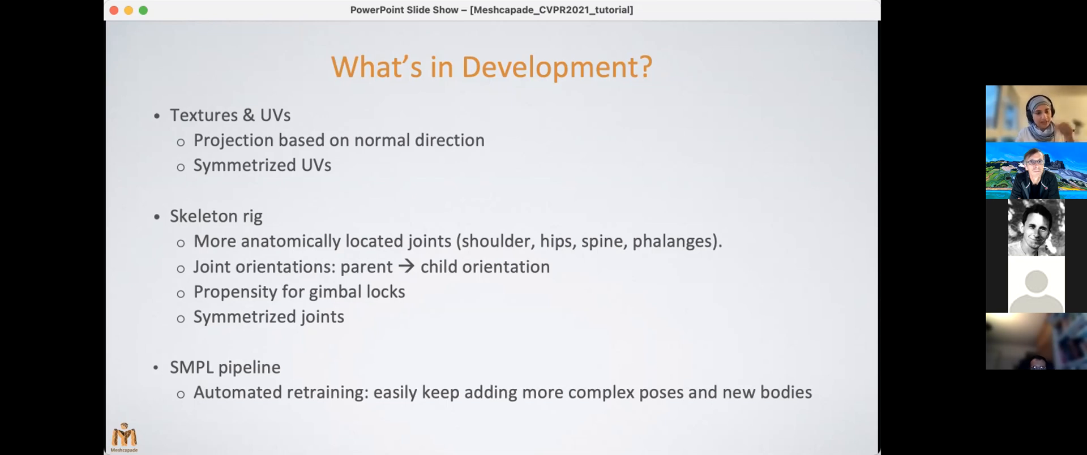
# Advance past What's in Development to the licensing.meshcapade.com Direct Technology Licensing slide.
pyautogui.press('right')
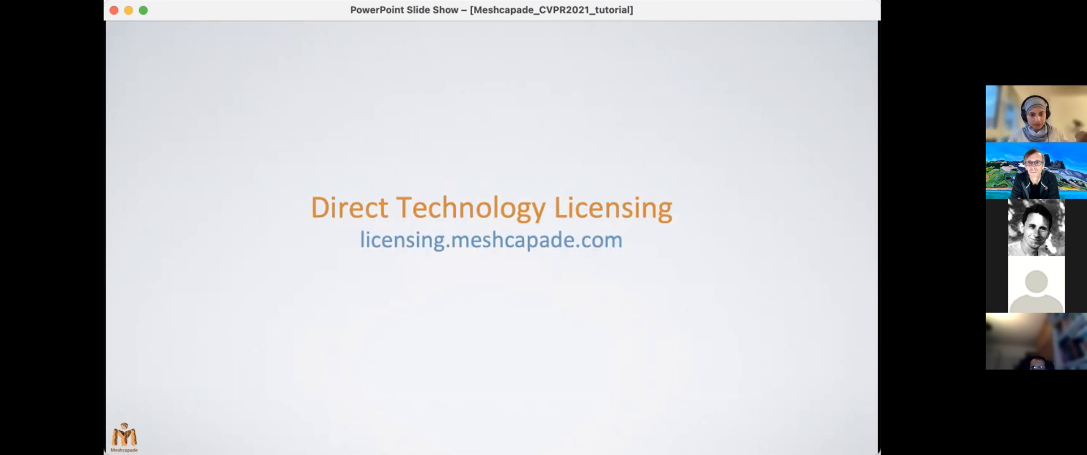
# Advance to the Technology Licensing table listing SMPL, MANO, VIBE and DECA.
pyautogui.press('right')
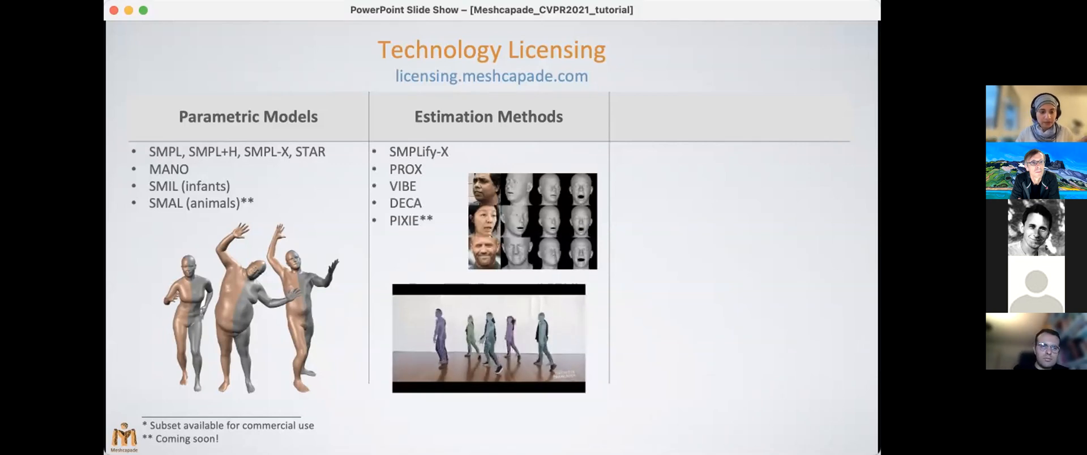
# Reveal the Training Datasets column, then advance to the Thank you closing slide.
pyautogui.press('right')
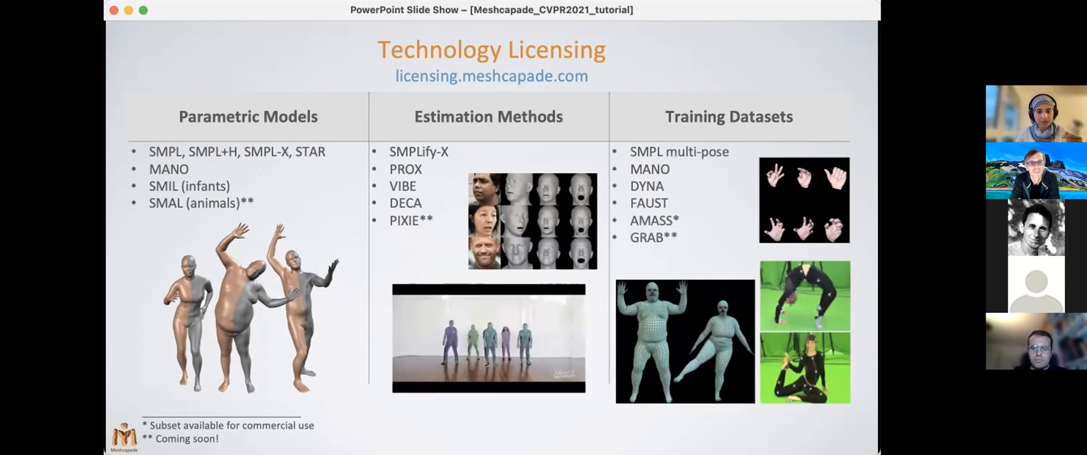
pyautogui.press('right')
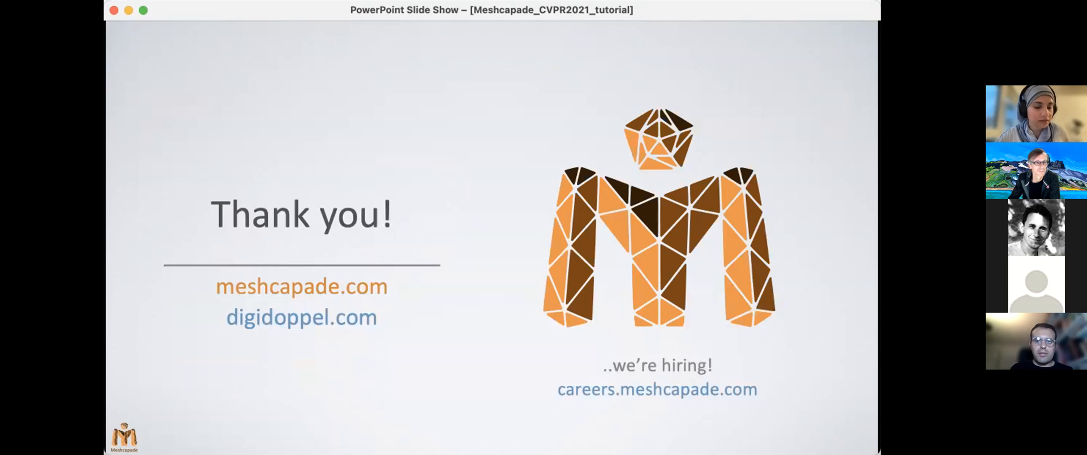
pyautogui.moveTo(565, 144)
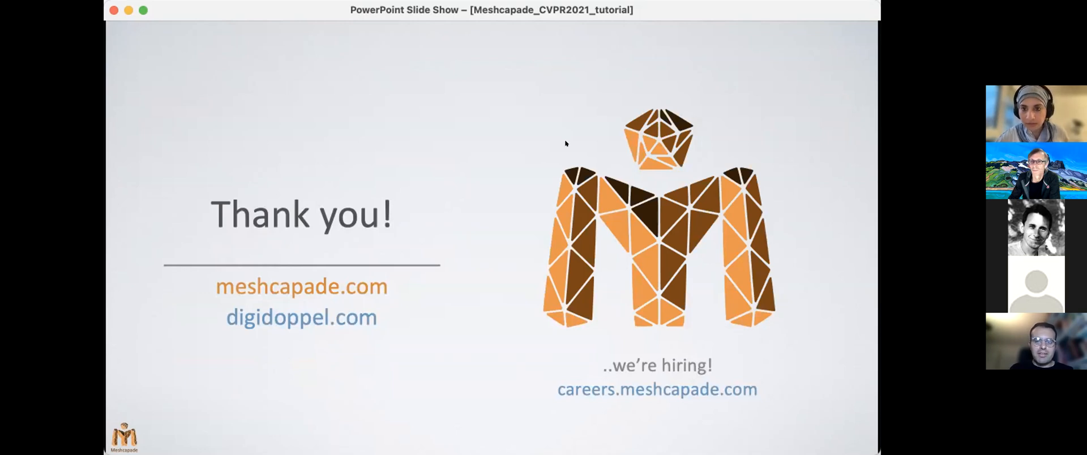